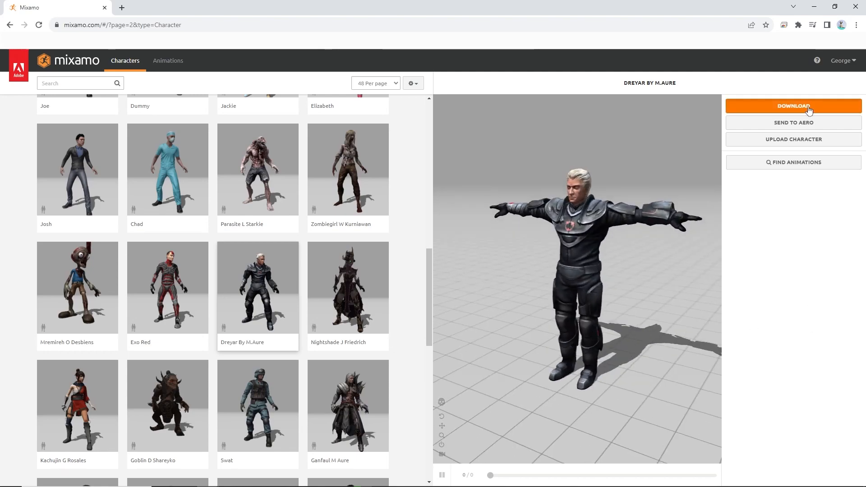
Step: Download the Dreyar By M.Aure character from Mixamo
{"action": "left_click", "coordinate": [793, 106]}
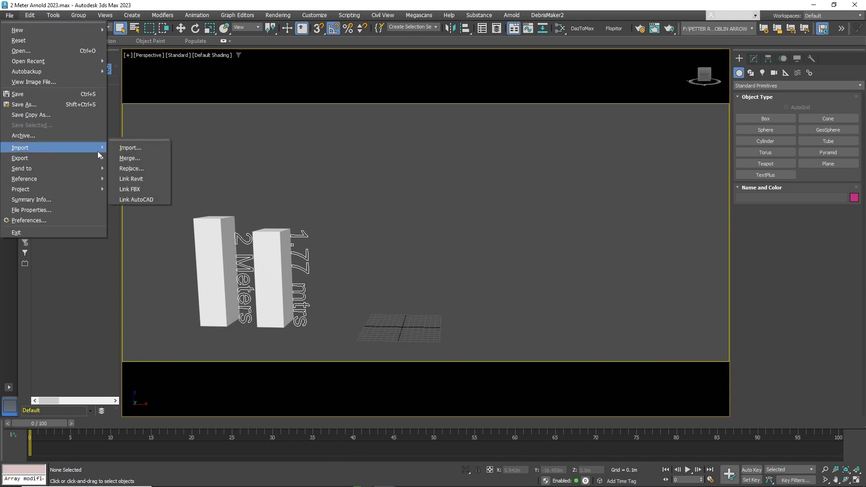
Step: Import the downloaded Dreyar FBX into the scene beside the reference boxes
{"action": "left_click", "coordinate": [131, 148]}
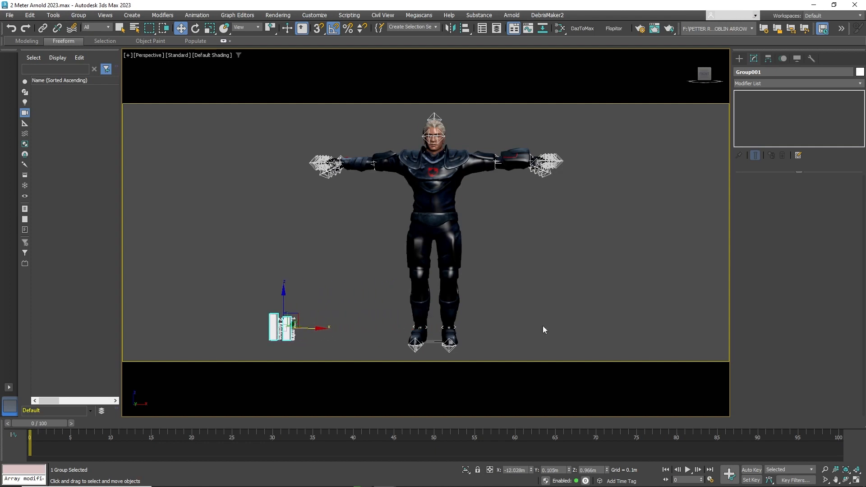
{"action": "mouse_move", "coordinate": [318, 120]}
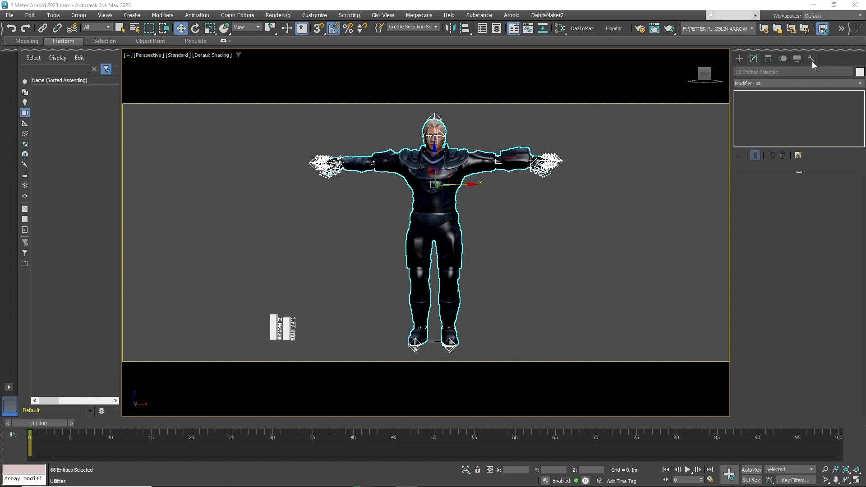
Step: Add Rescale World Units from the Utilities More... list and launch Rescale
{"action": "left_click", "coordinate": [812, 58]}
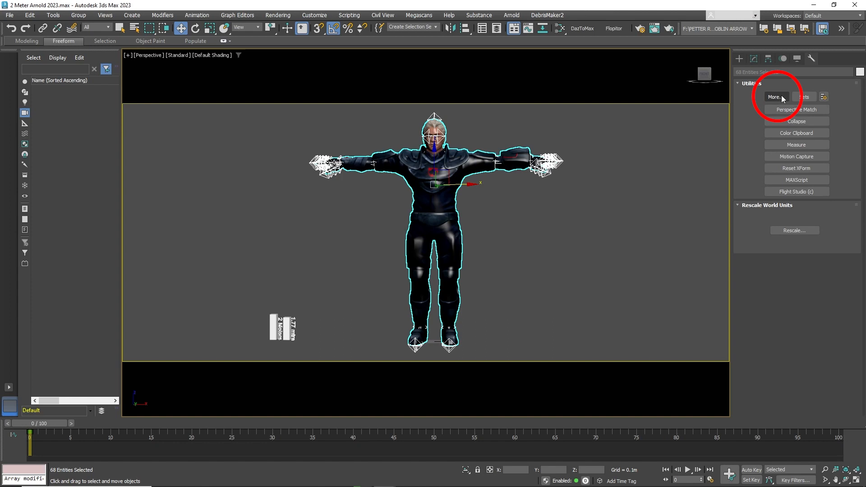
{"action": "left_click", "coordinate": [775, 96]}
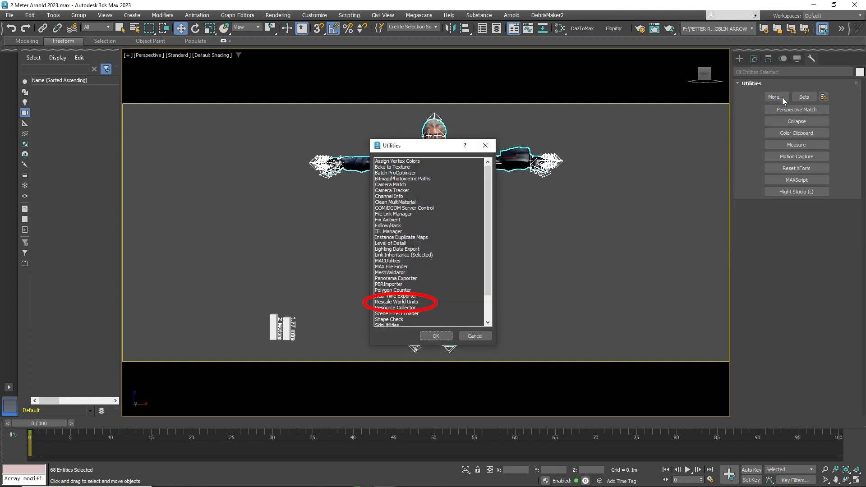
{"action": "left_click", "coordinate": [395, 302]}
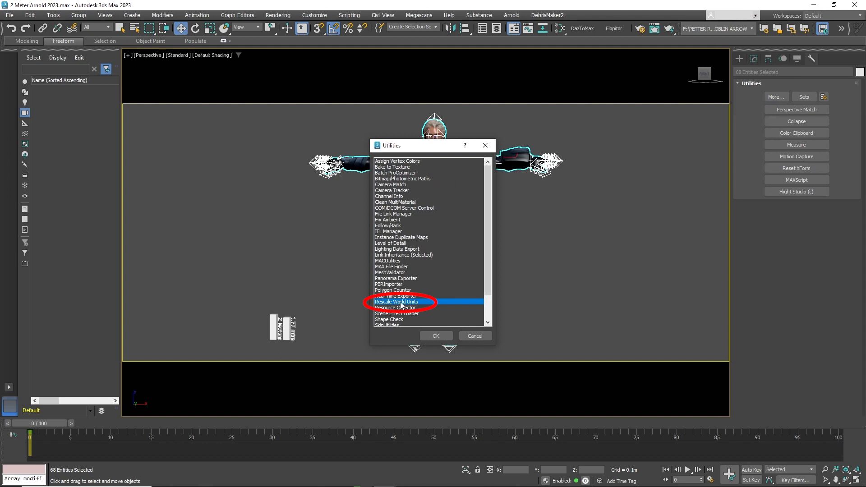
{"action": "left_click", "coordinate": [436, 335]}
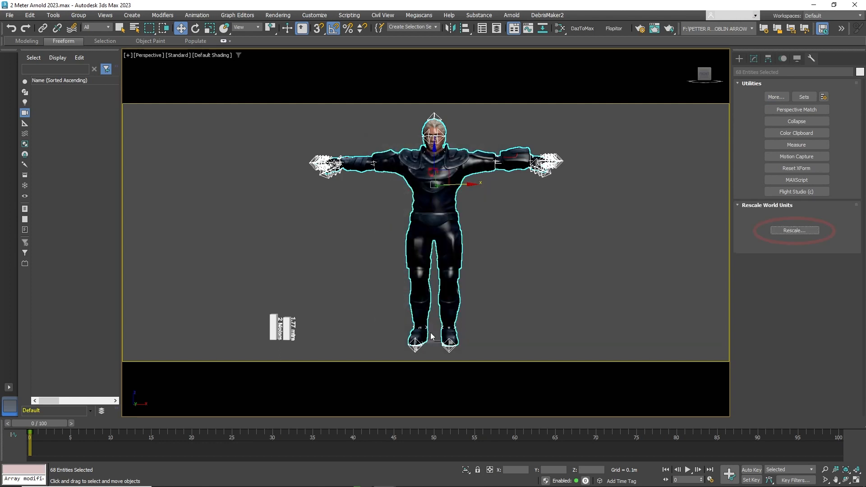
{"action": "left_click", "coordinate": [794, 231]}
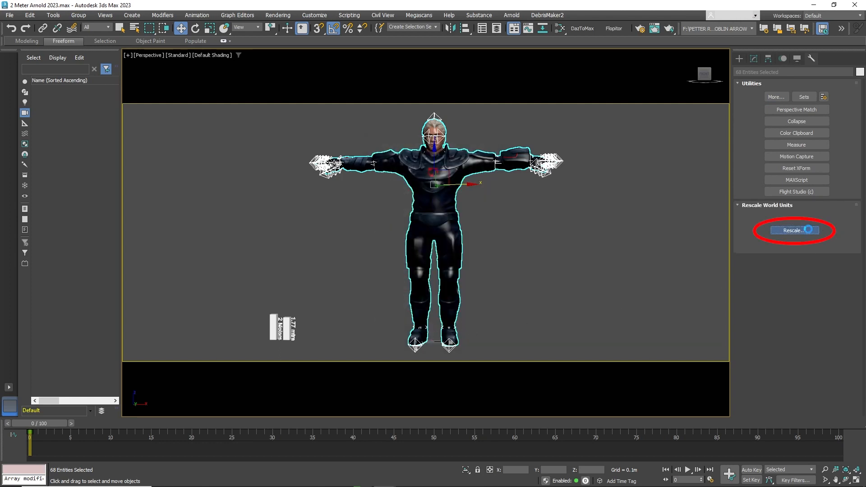
Step: Rescale the selected character by a 0.1 scale factor, affecting Selection only
{"action": "left_click", "coordinate": [794, 230]}
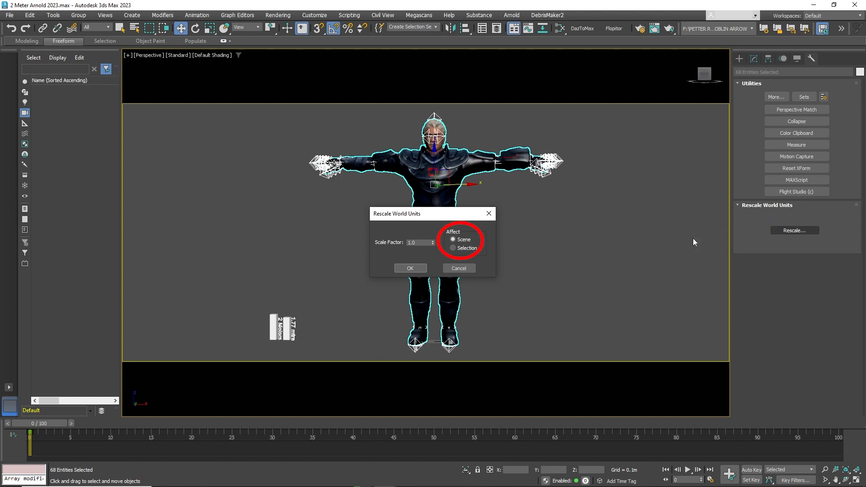
{"action": "left_click", "coordinate": [453, 248]}
{"action": "type", "text": "0.1"}
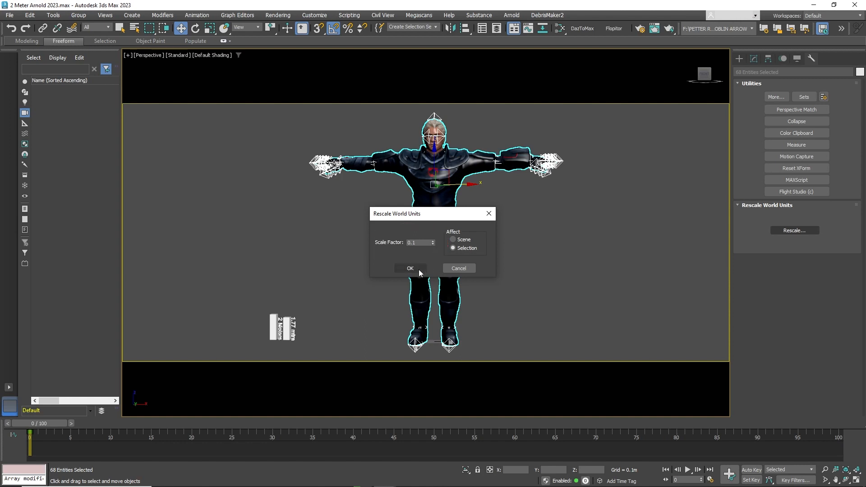
{"action": "left_click", "coordinate": [410, 268]}
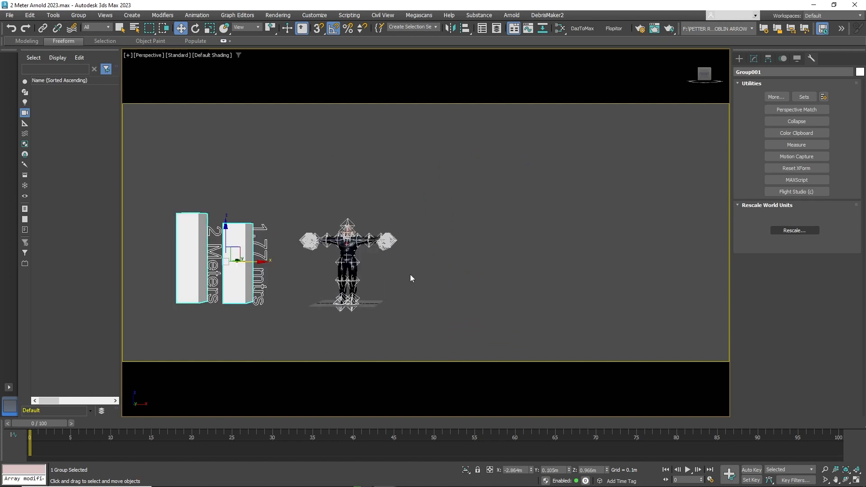
{"action": "scroll", "scroll_direction": "up", "scroll_amount": 3}
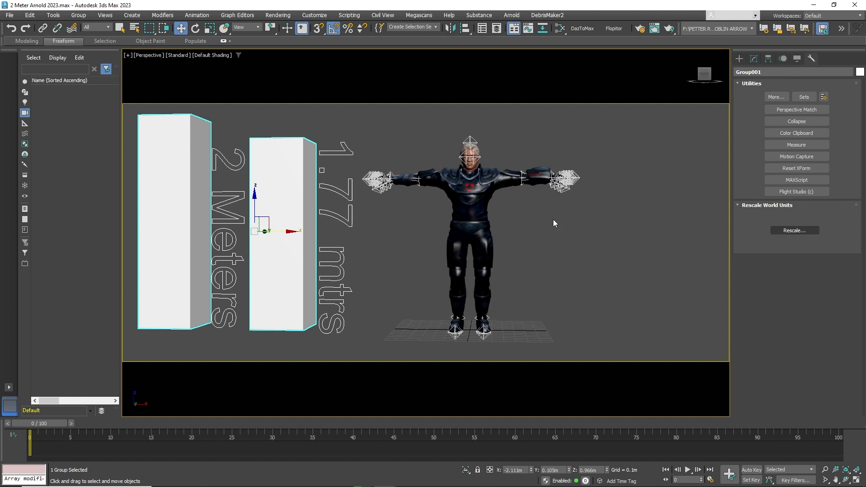
{"action": "right_click", "coordinate": [470, 221]}
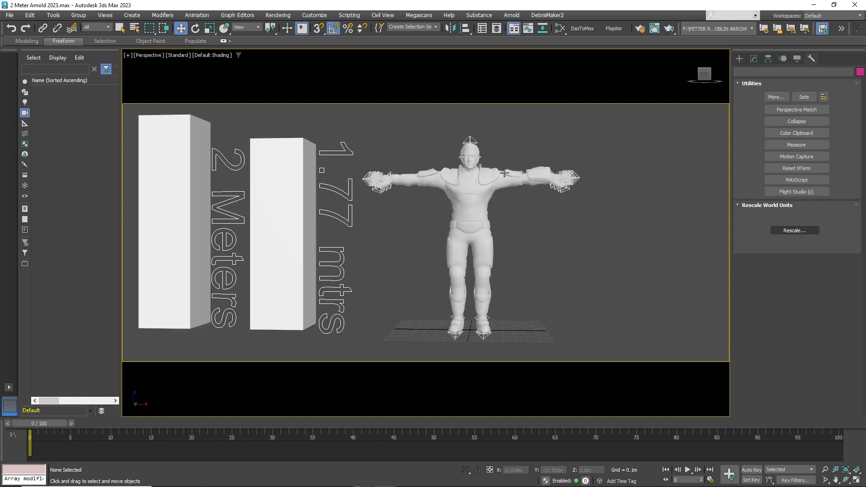
{"action": "left_click", "coordinate": [521, 177]}
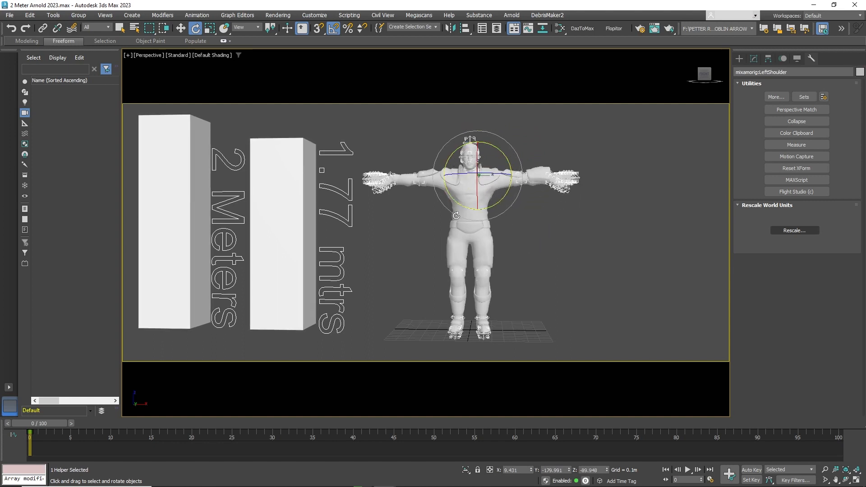
{"action": "left_click", "coordinate": [469, 213]}
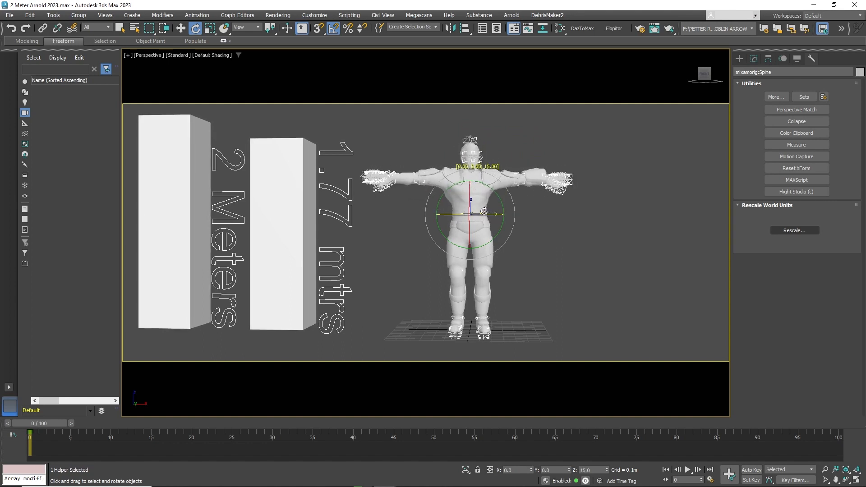
{"action": "right_click", "coordinate": [470, 216]}
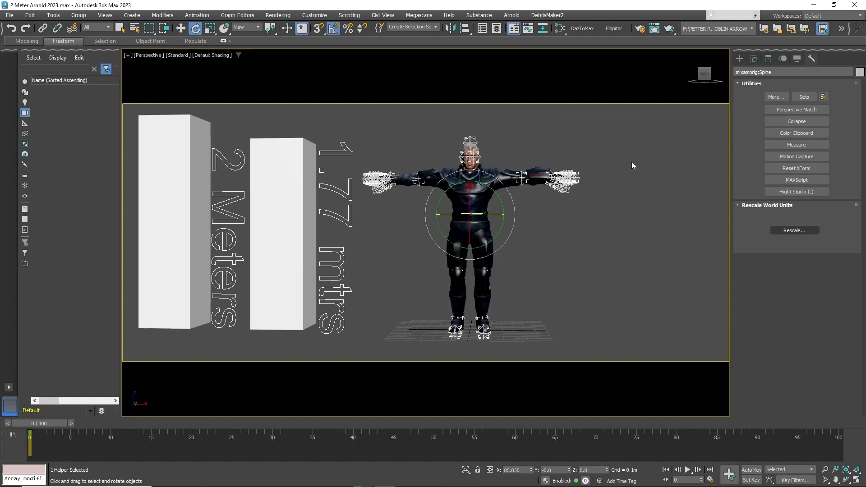
{"action": "left_click", "coordinate": [632, 165]}
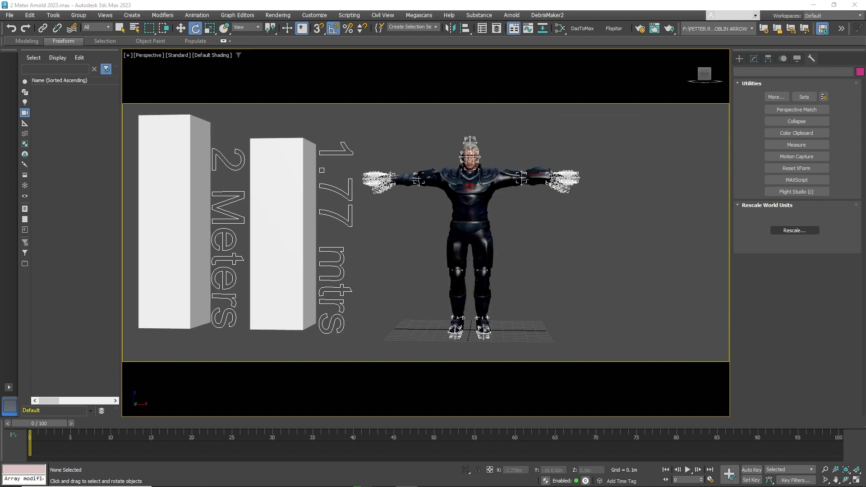